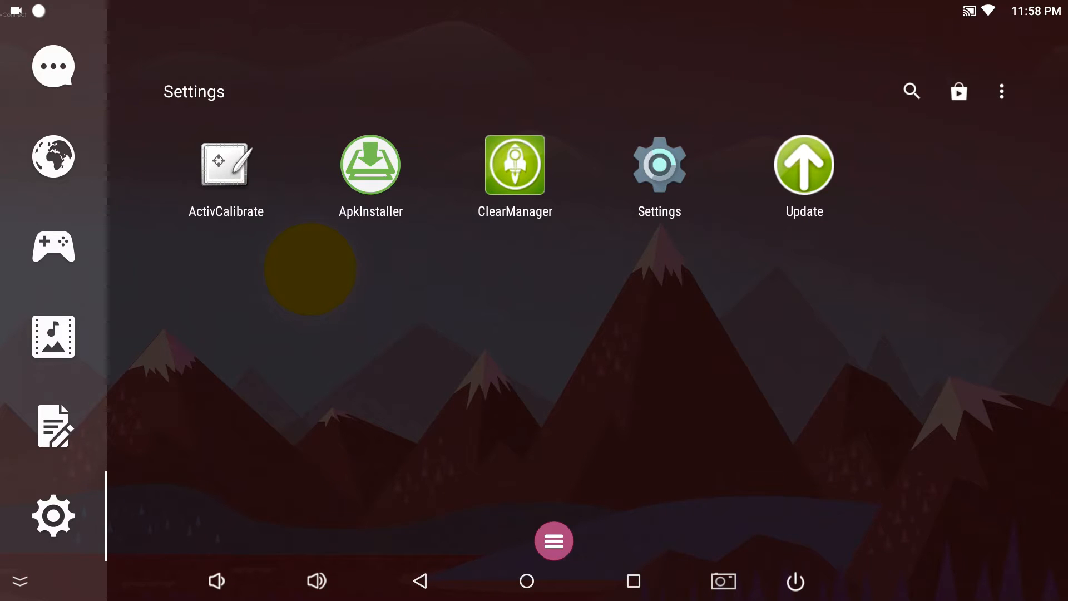
Open Preferences from the app drawer's overflow menu.
click(1001, 90)
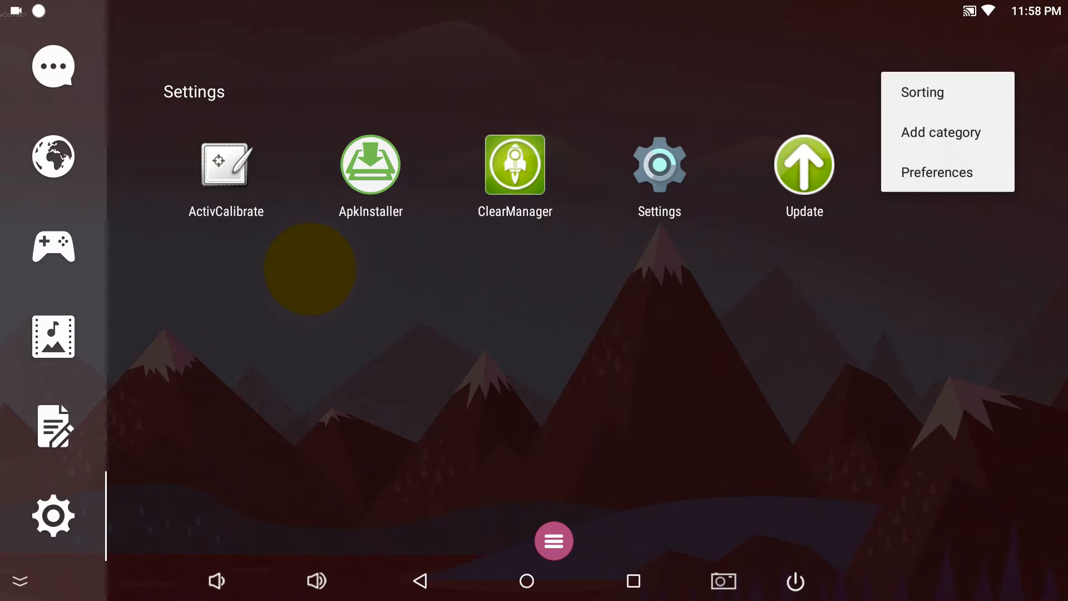
click(937, 172)
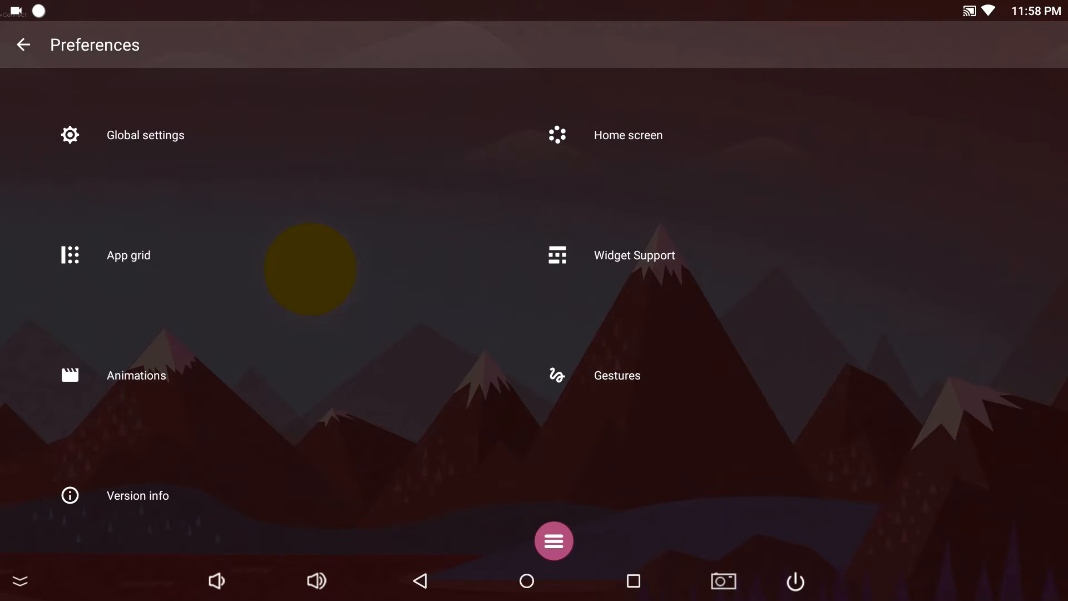
click(145, 134)
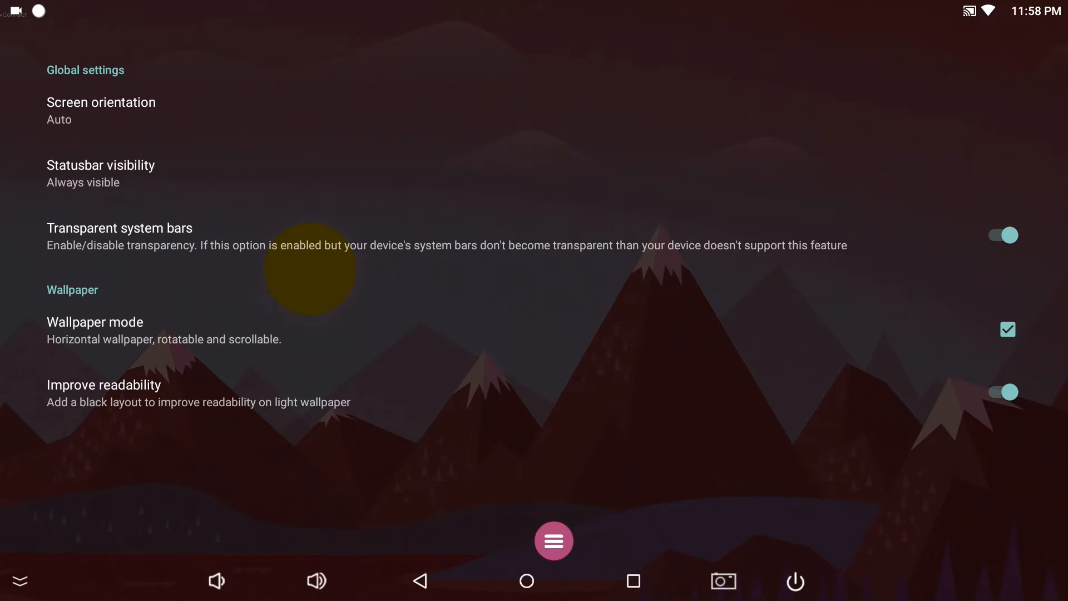
click(100, 166)
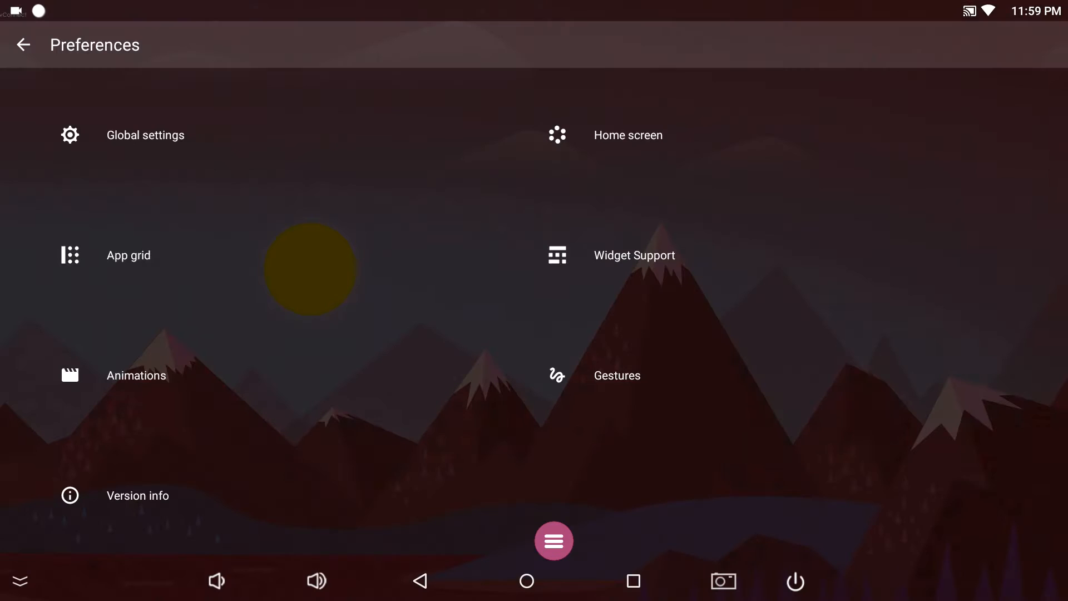
click(628, 135)
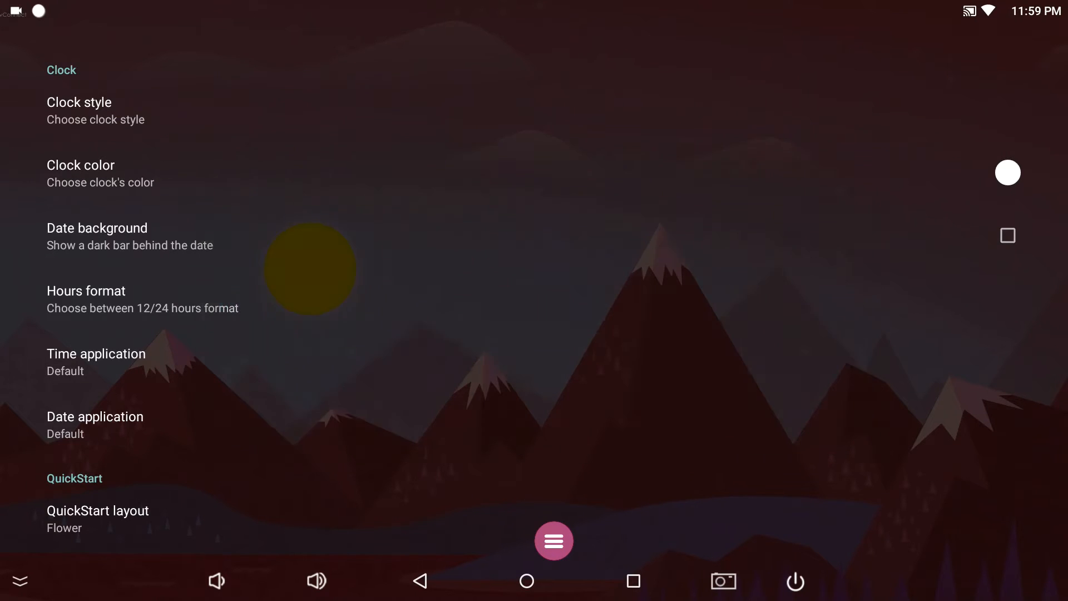
scroll(down, 3)
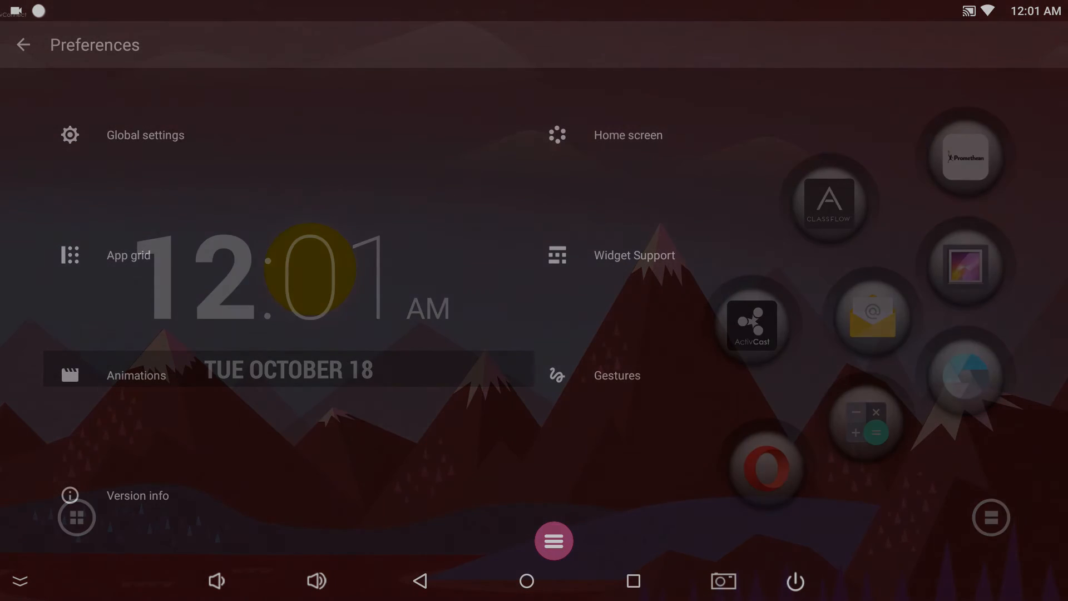
View the App grid and Animations settings, then browse the single and double-finger gestures list.
click(128, 255)
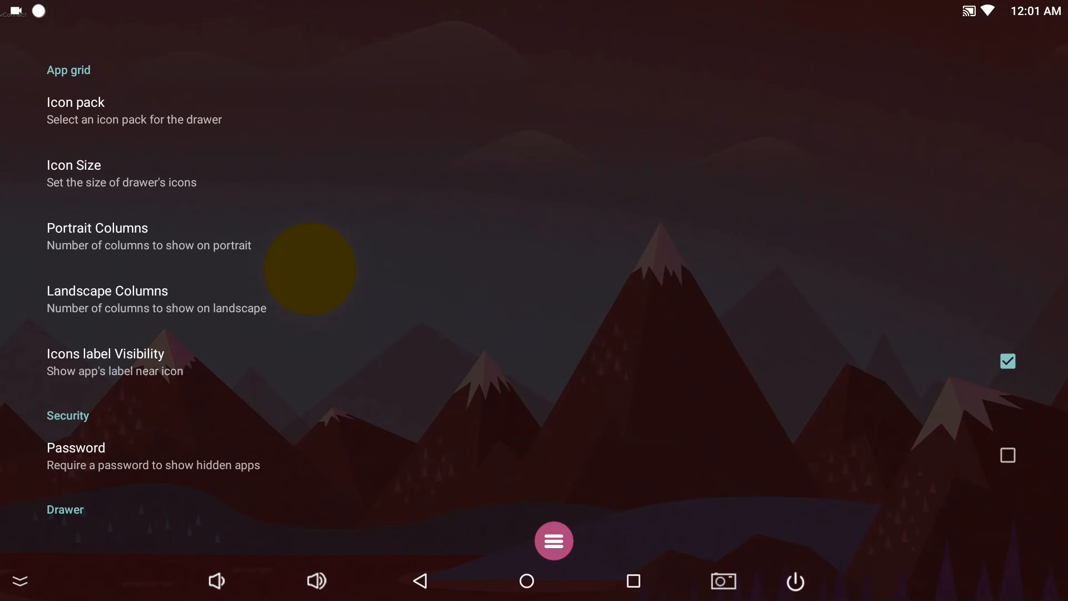
click(73, 172)
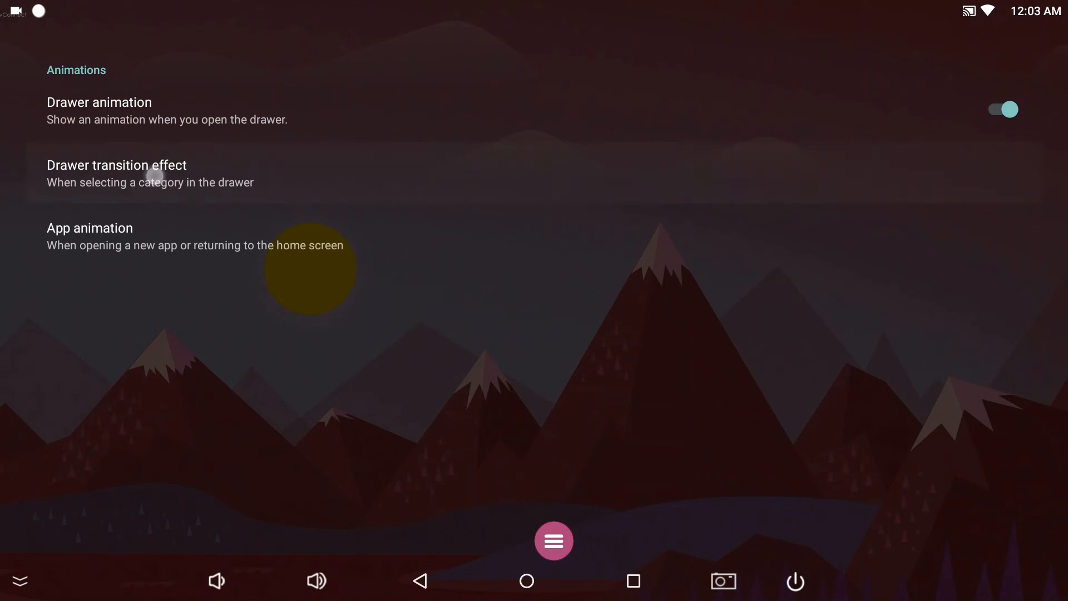
click(117, 164)
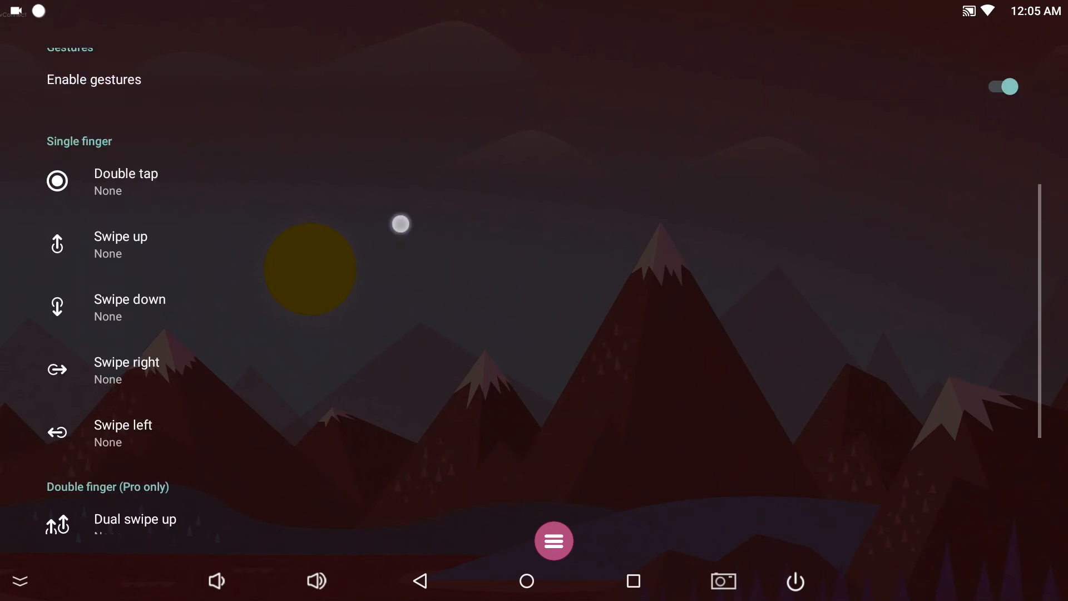
scroll(down, 3)
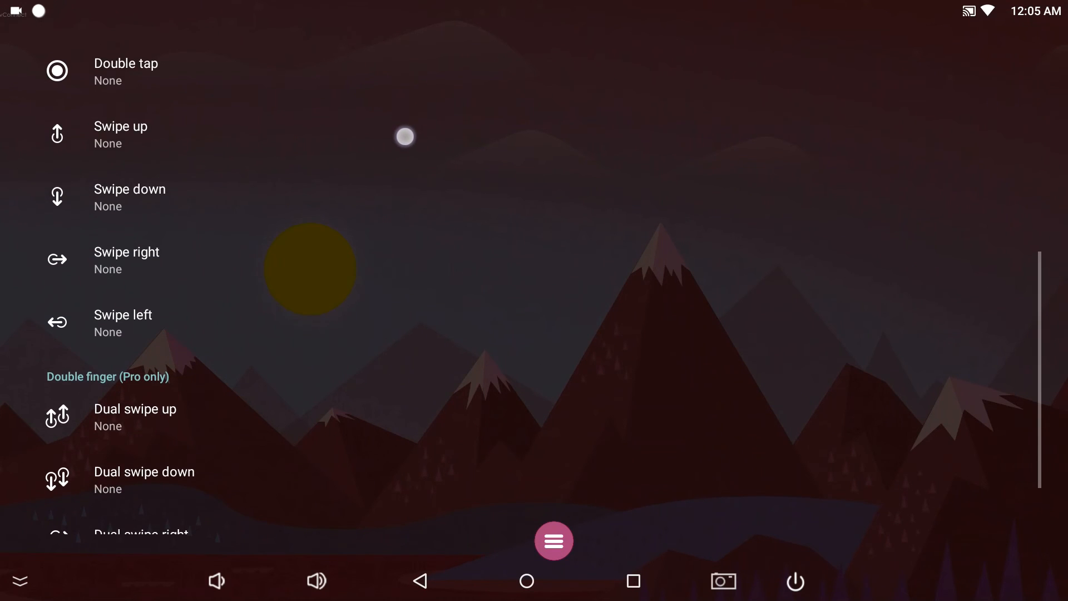